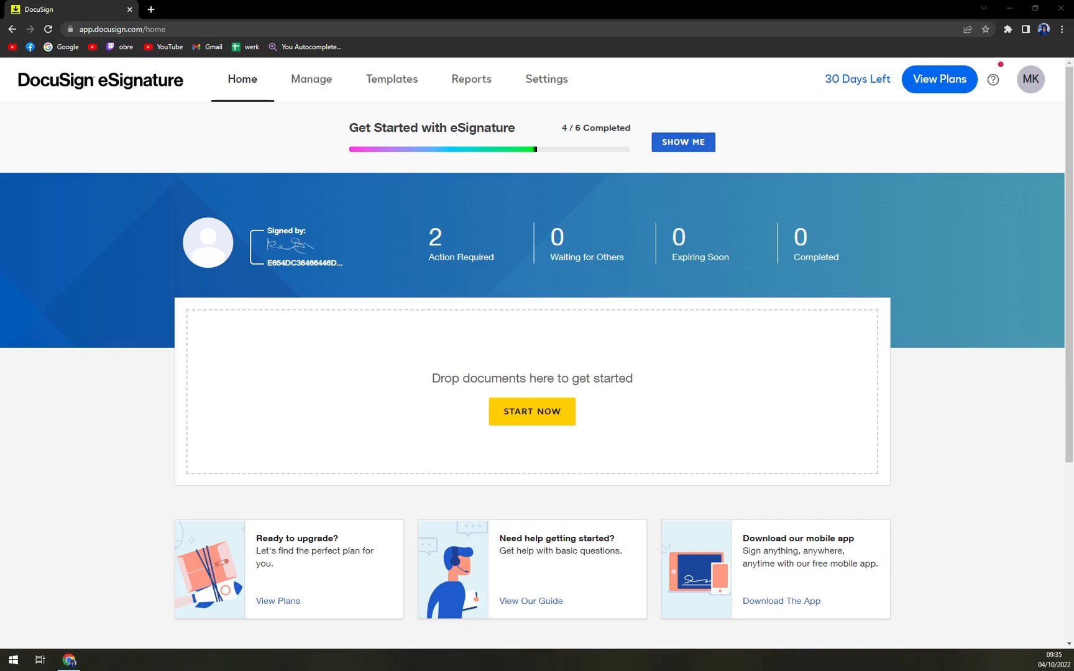
pyautogui.moveTo(130, 439)
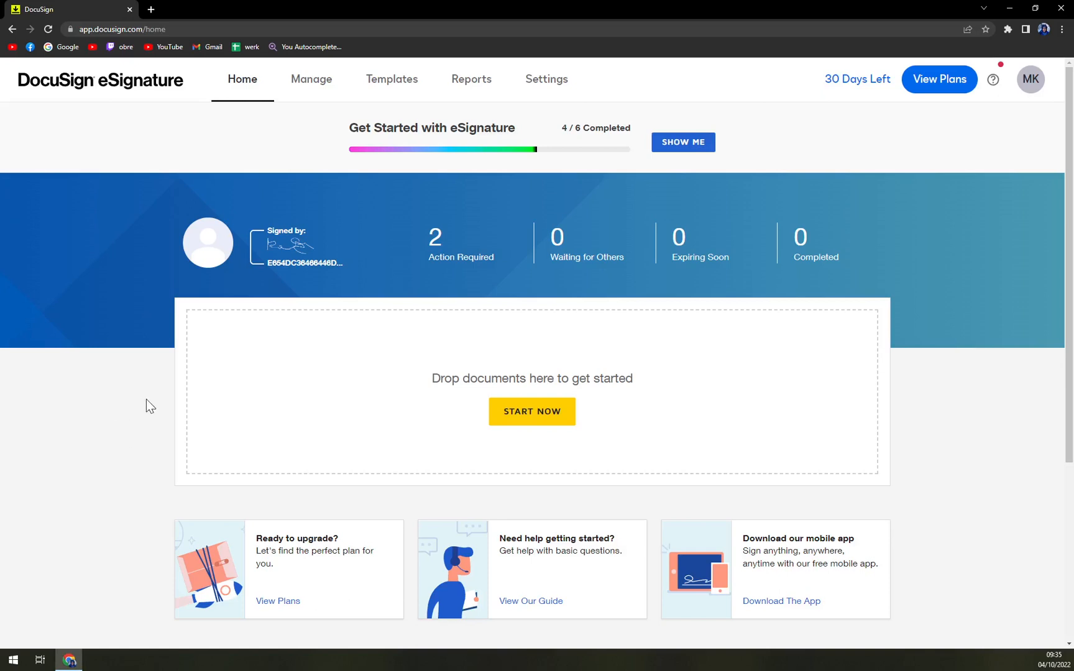
pyautogui.moveTo(106, 387)
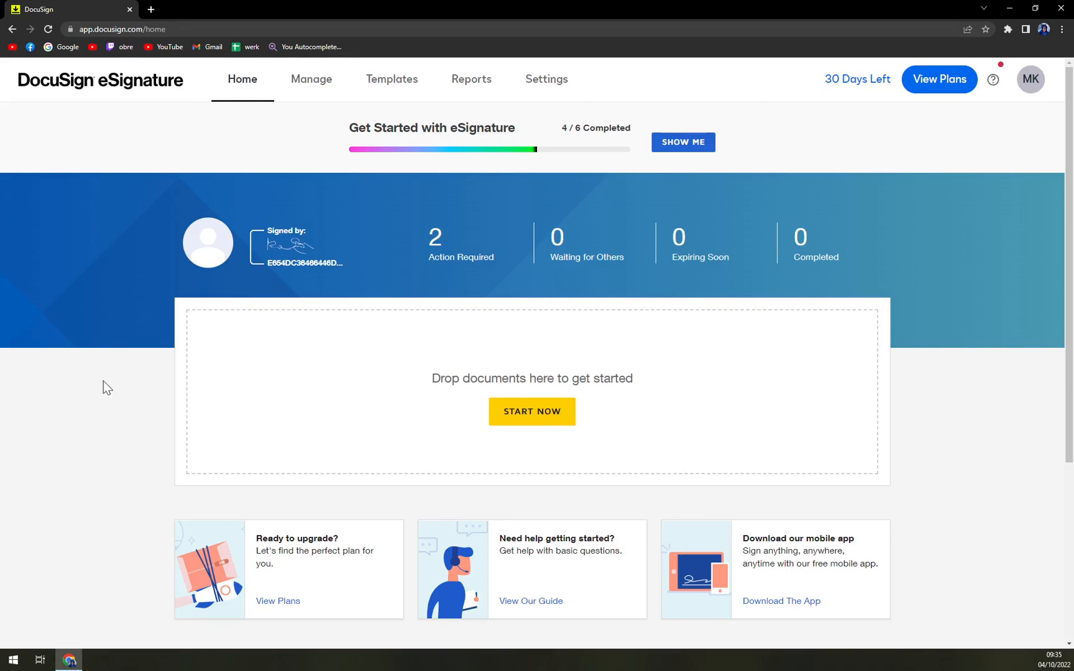
pyautogui.moveTo(644, 404)
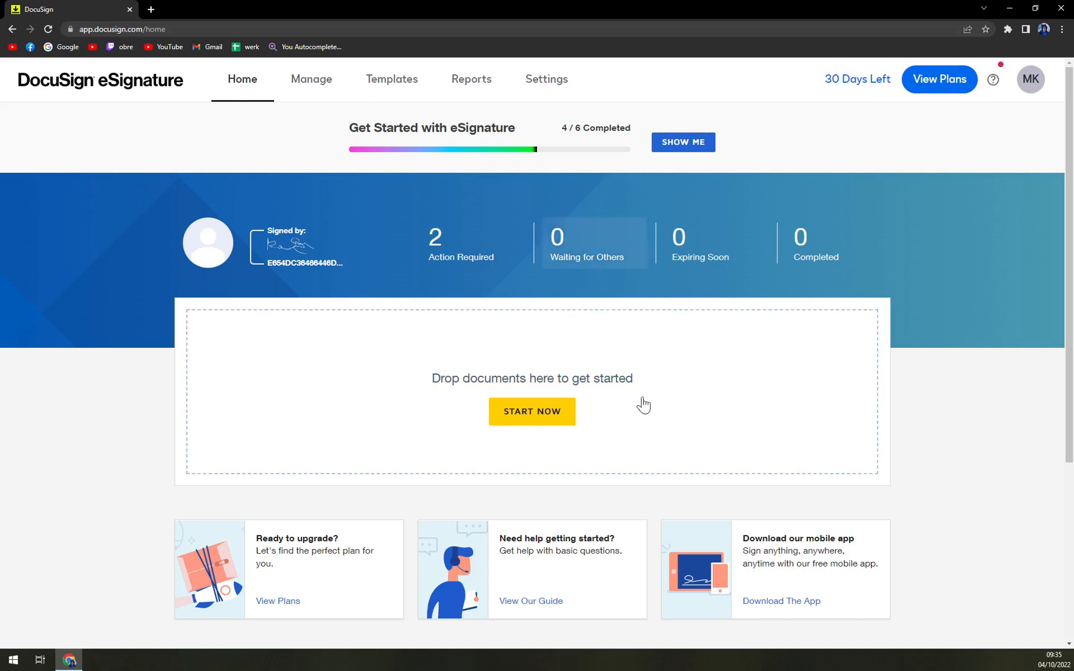
pyautogui.moveTo(224, 437)
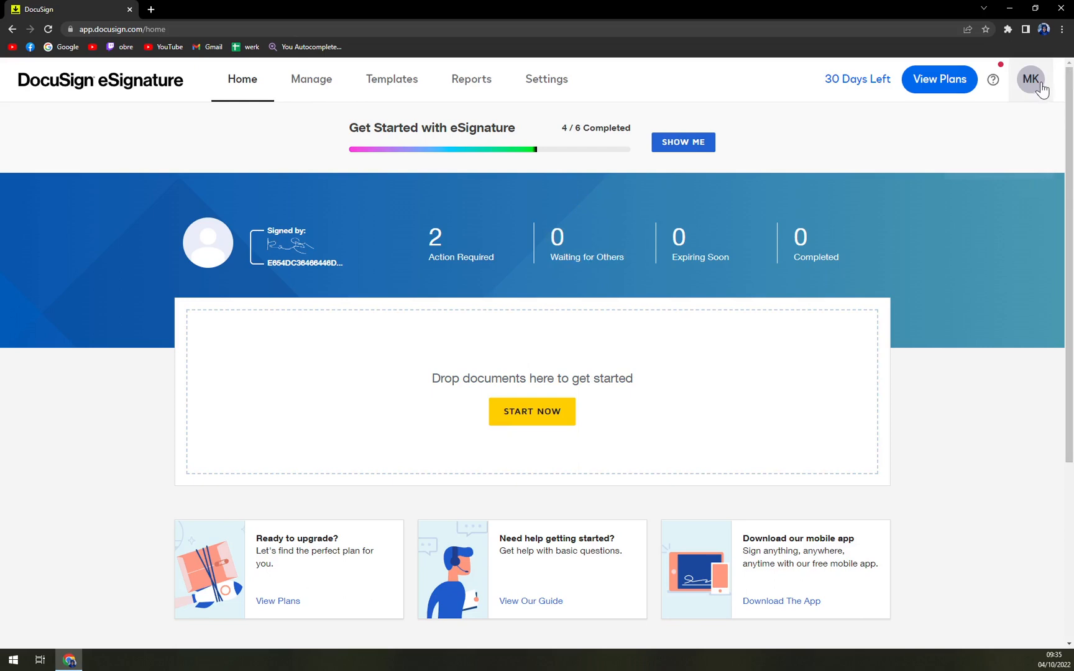
# - Go to My Profile via the MK avatar's Manage Profile option
pyautogui.click(1030, 79)
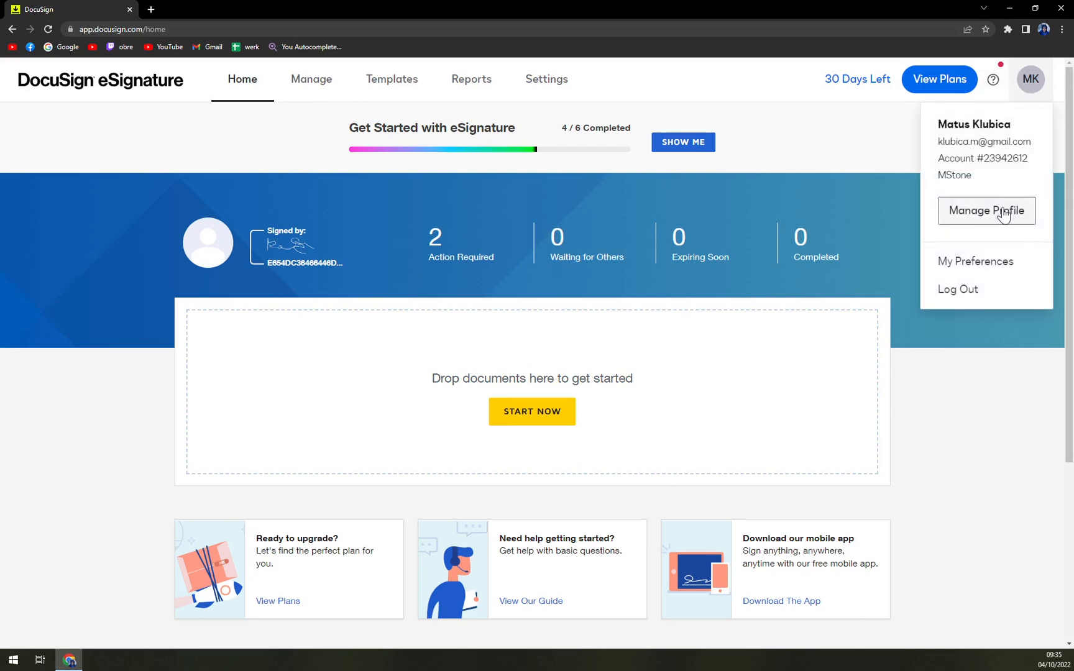
pyautogui.click(985, 210)
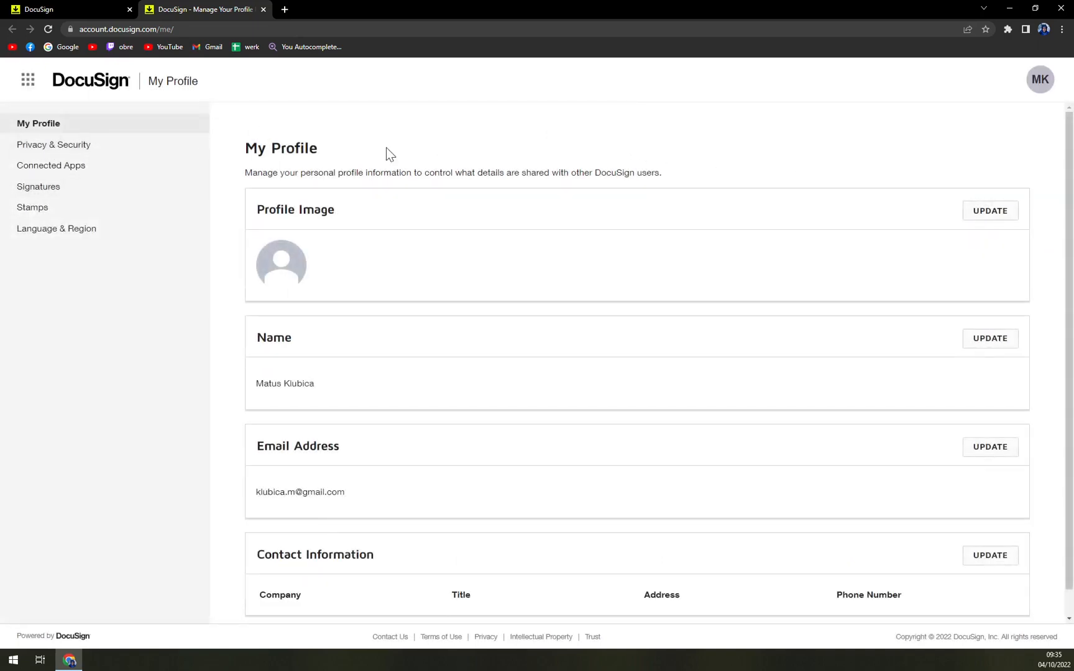
pyautogui.moveTo(390, 195)
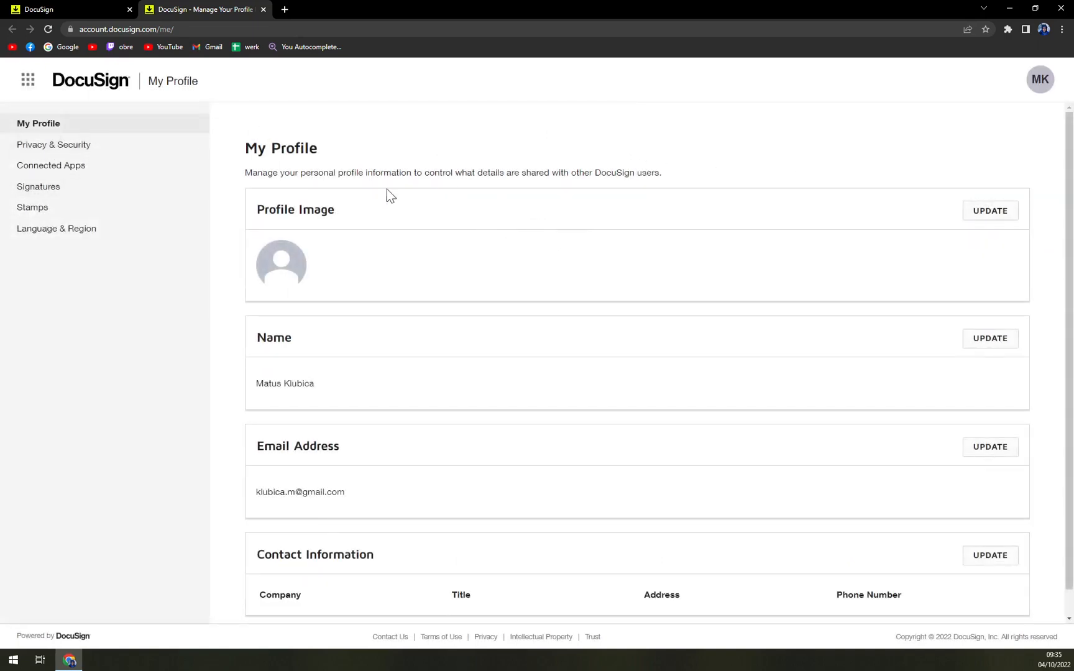
pyautogui.moveTo(54, 144)
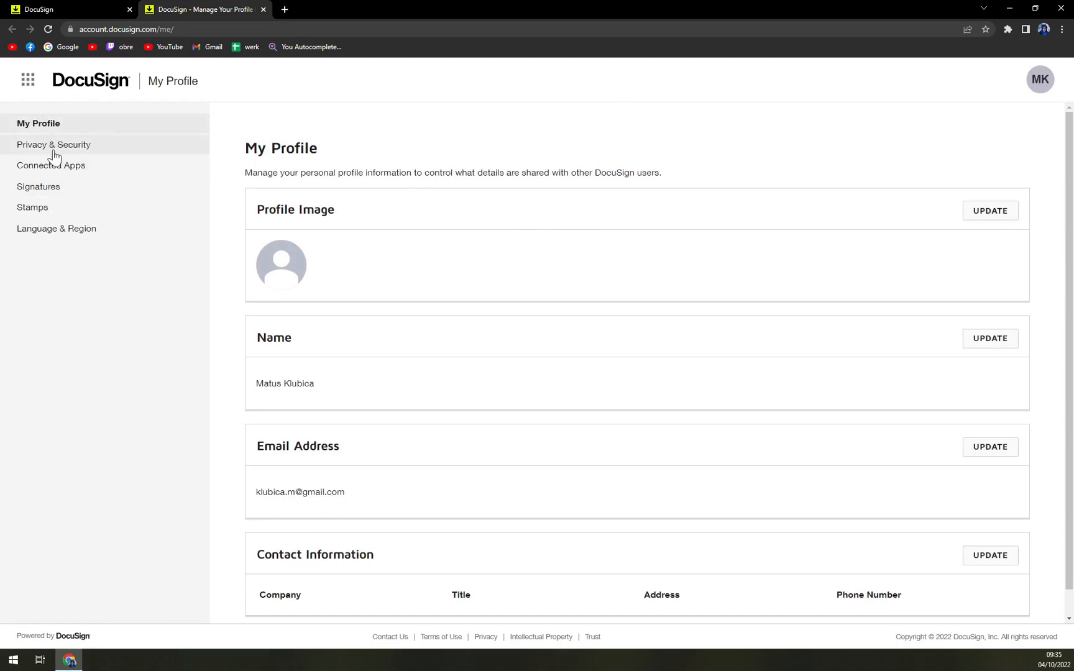
pyautogui.moveTo(39, 190)
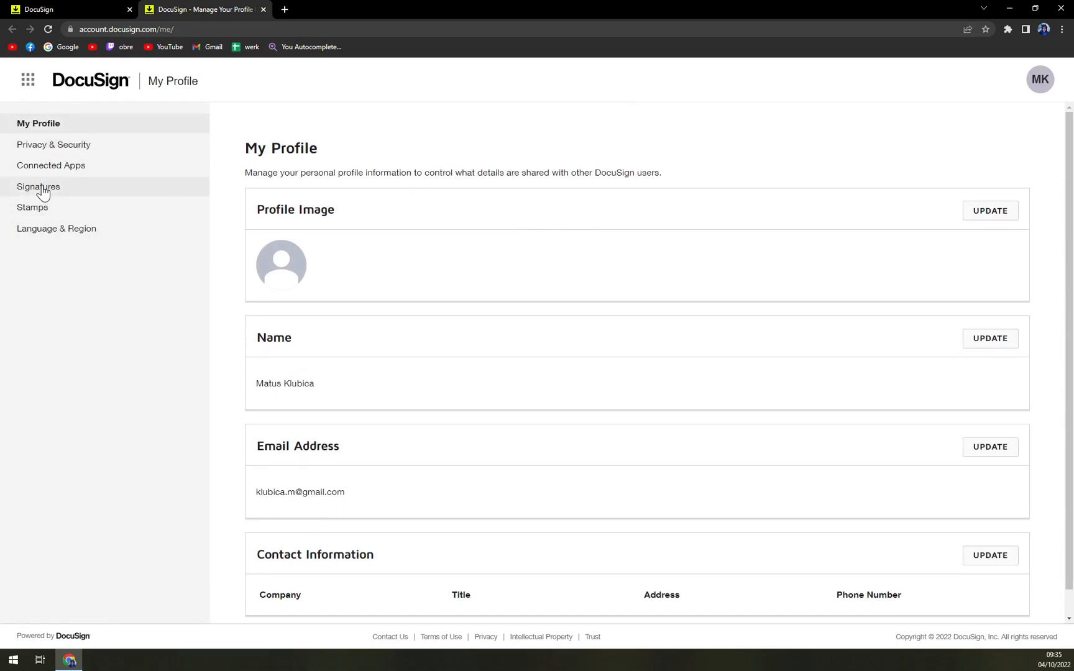
# - View the saved signatures and briefly open the existing one's editor, cancelling without changes
pyautogui.click(38, 186)
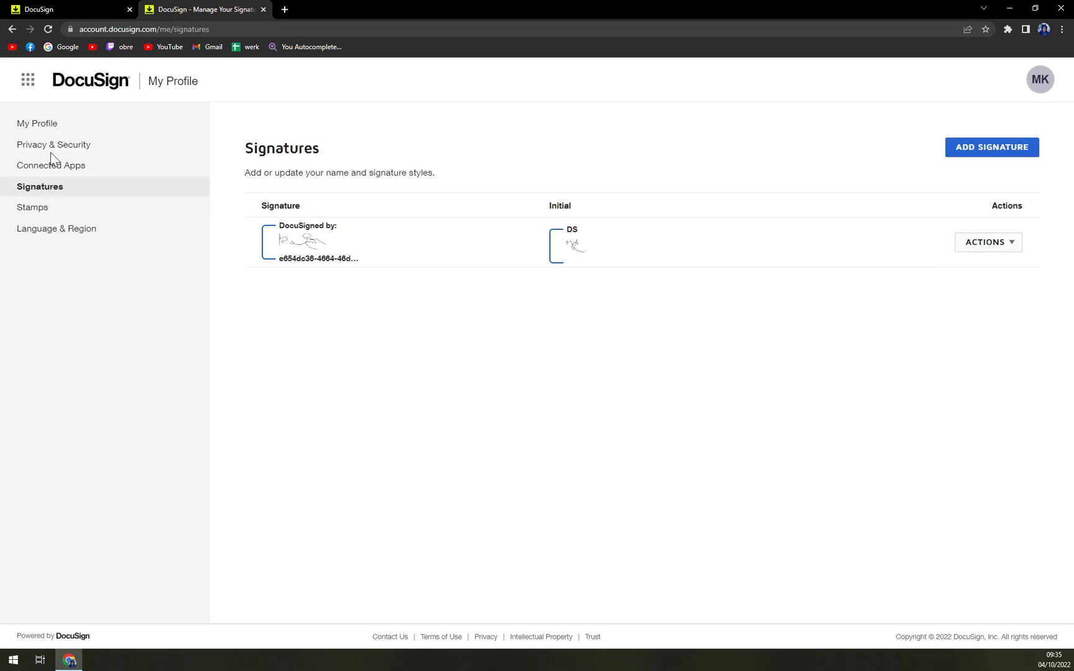
pyautogui.moveTo(38, 197)
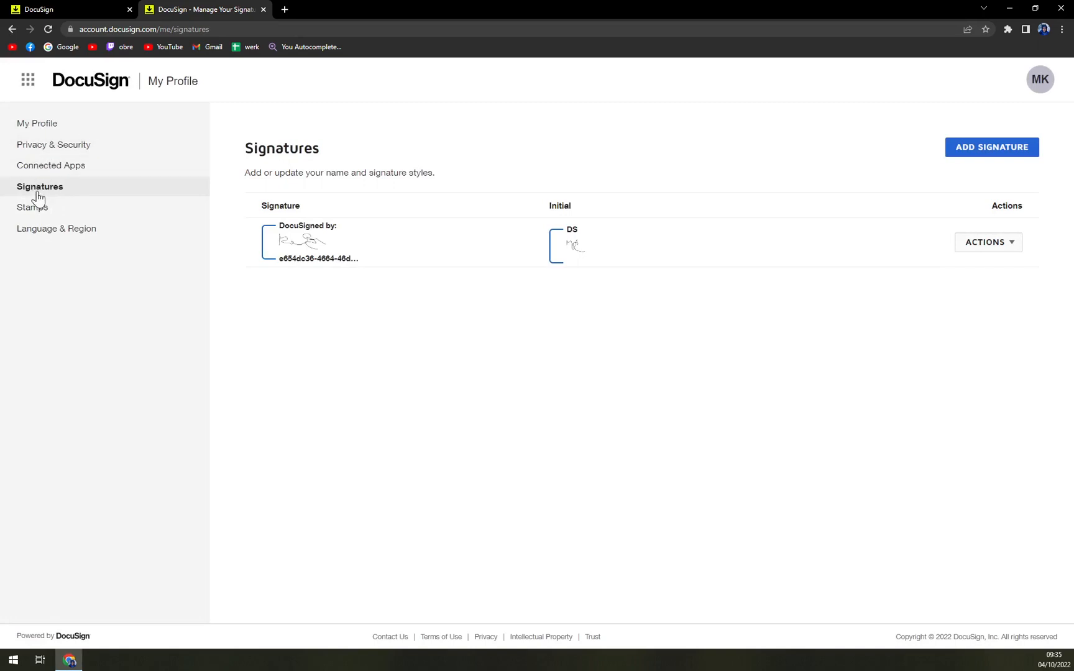
pyautogui.moveTo(270, 435)
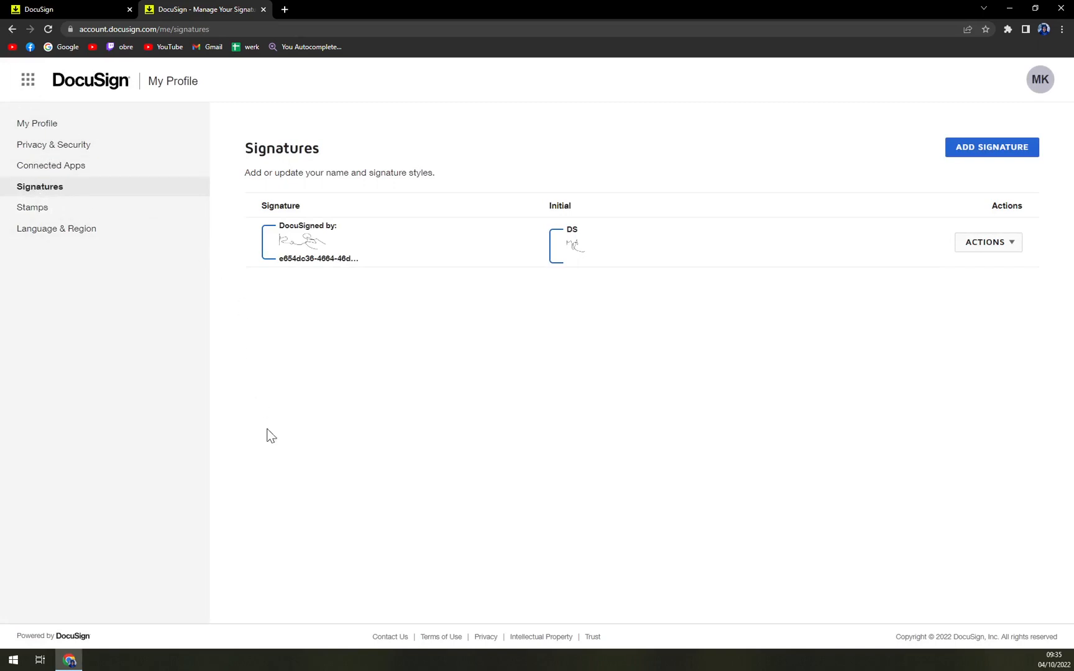
pyautogui.moveTo(624, 249)
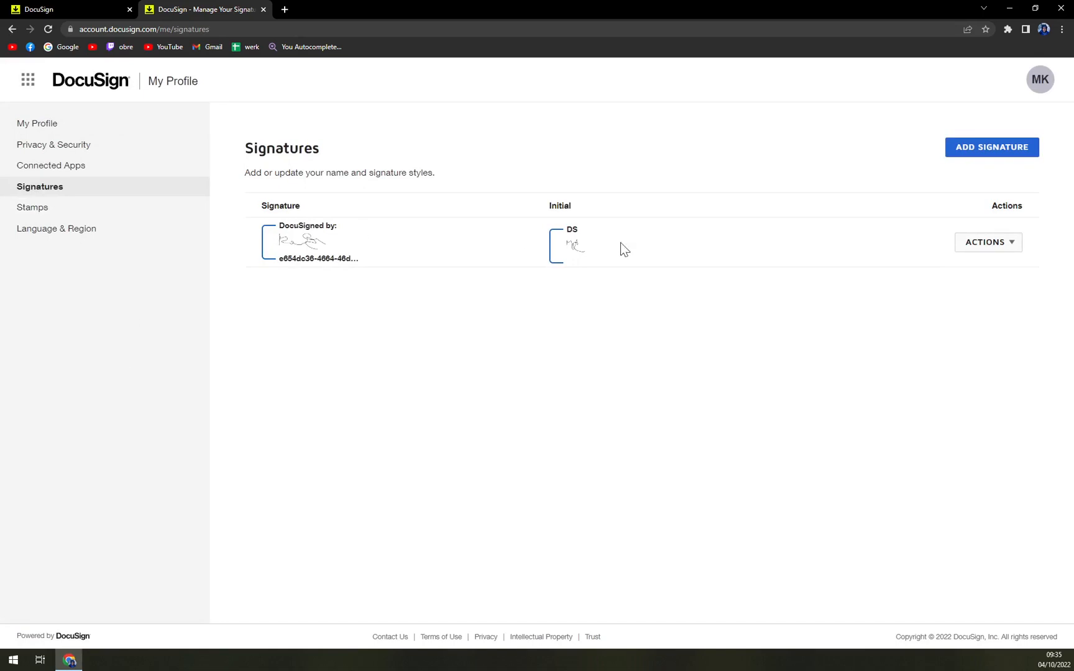
pyautogui.click(987, 243)
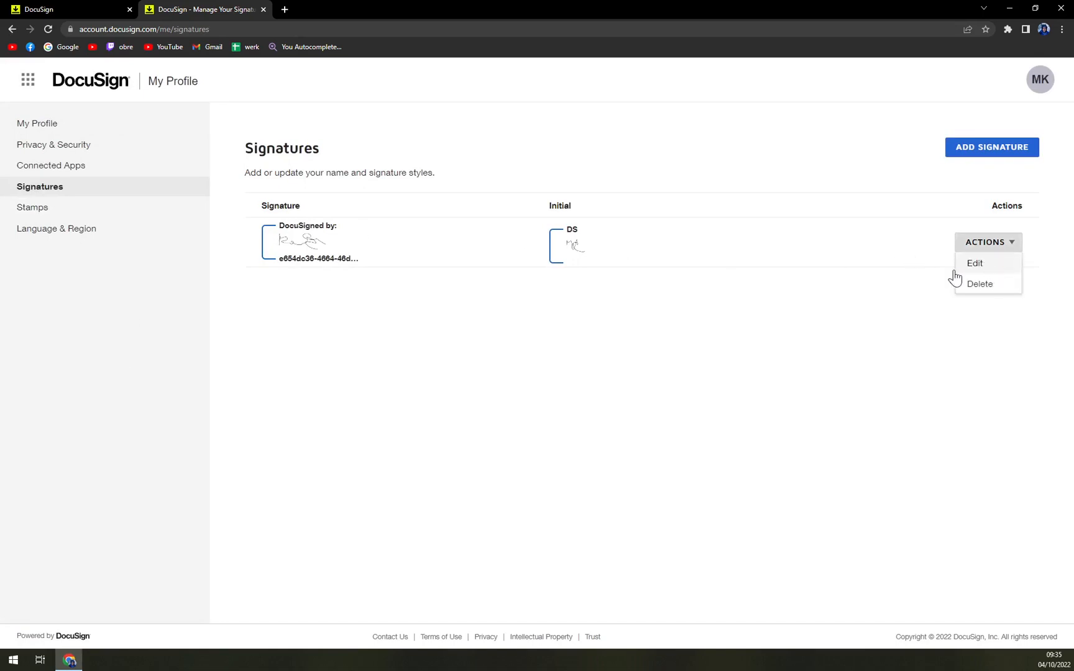
pyautogui.click(975, 263)
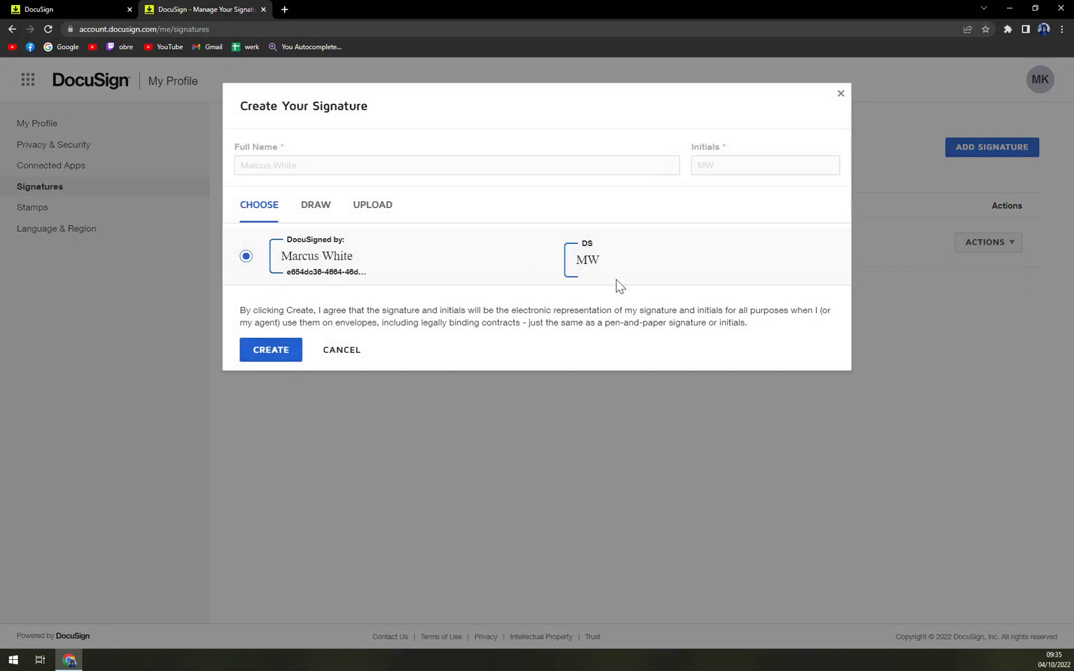
pyautogui.moveTo(272, 209)
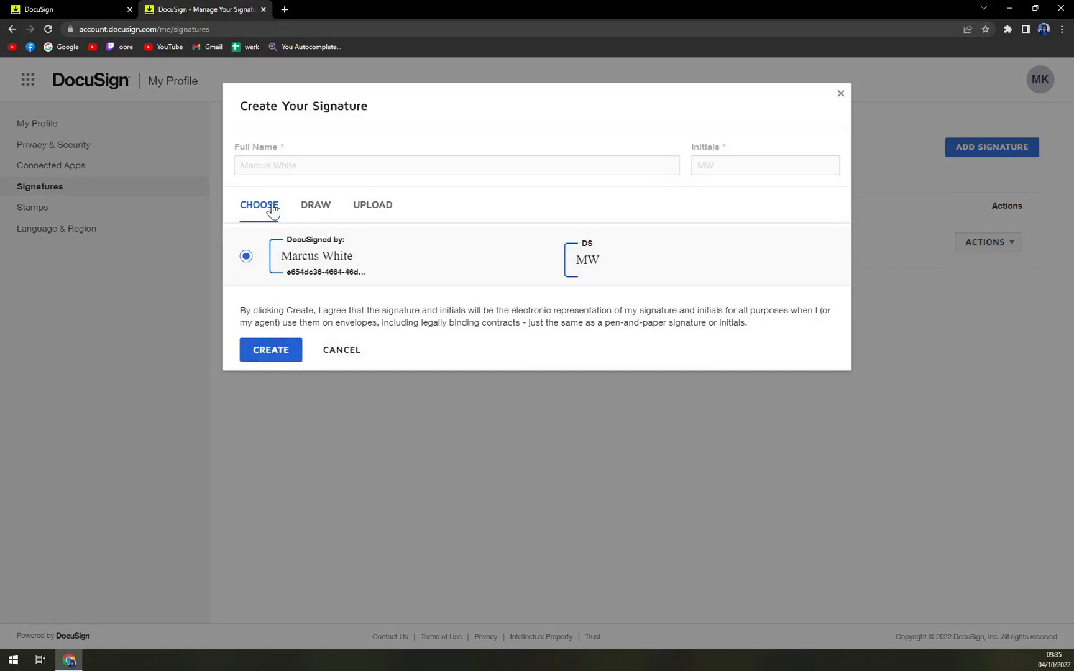
pyautogui.click(269, 349)
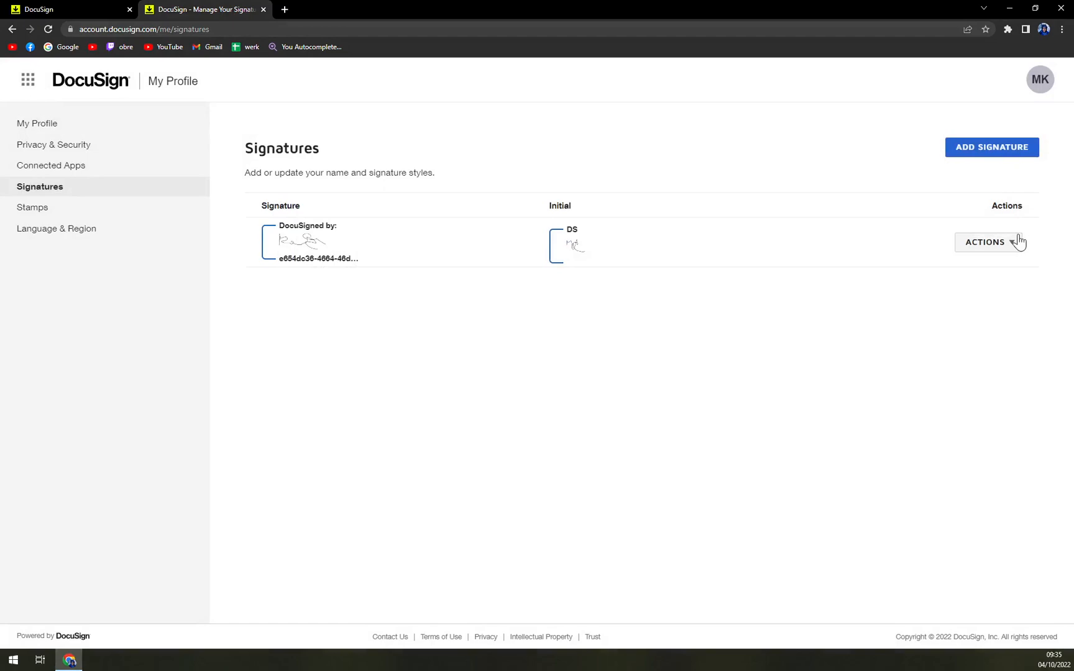
# - Delete the existing signature so none remain listed
pyautogui.click(979, 284)
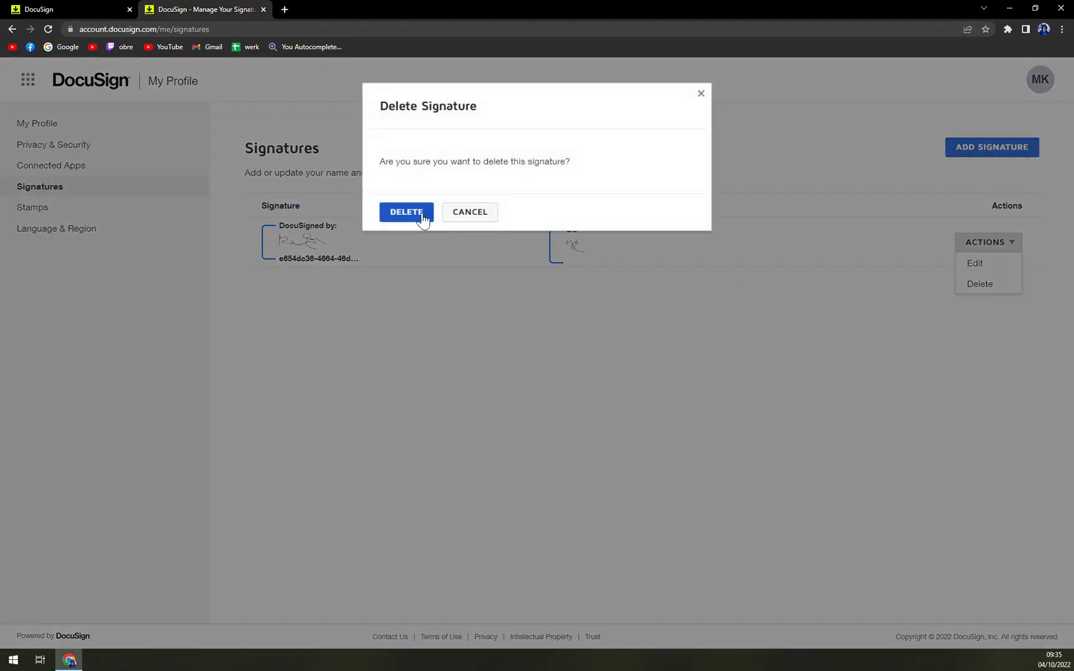
pyautogui.click(406, 211)
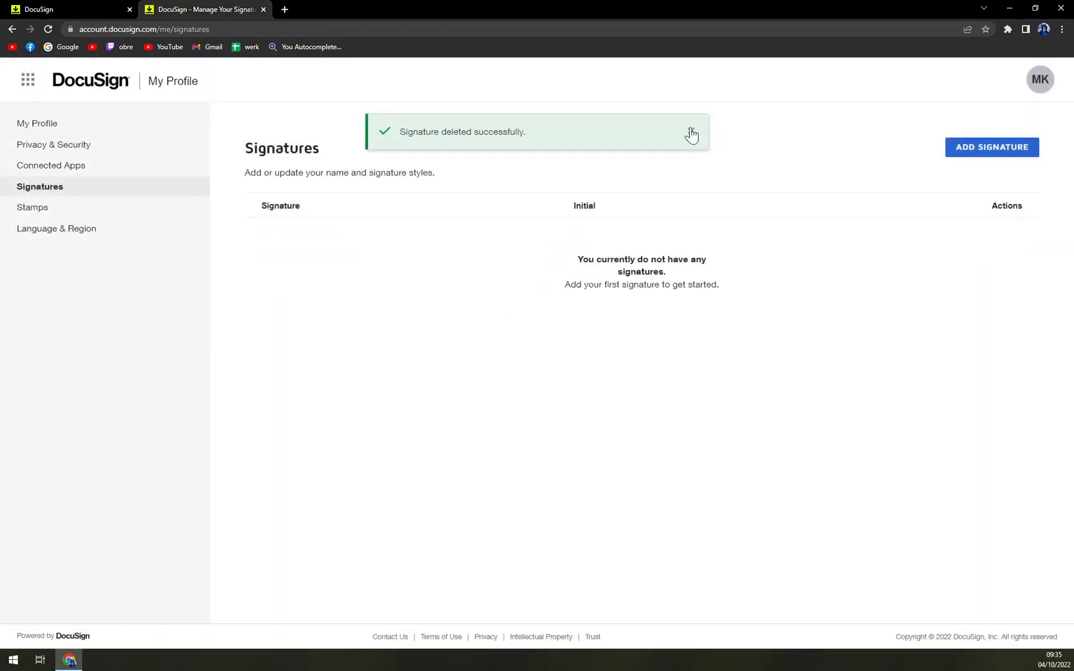
pyautogui.click(991, 146)
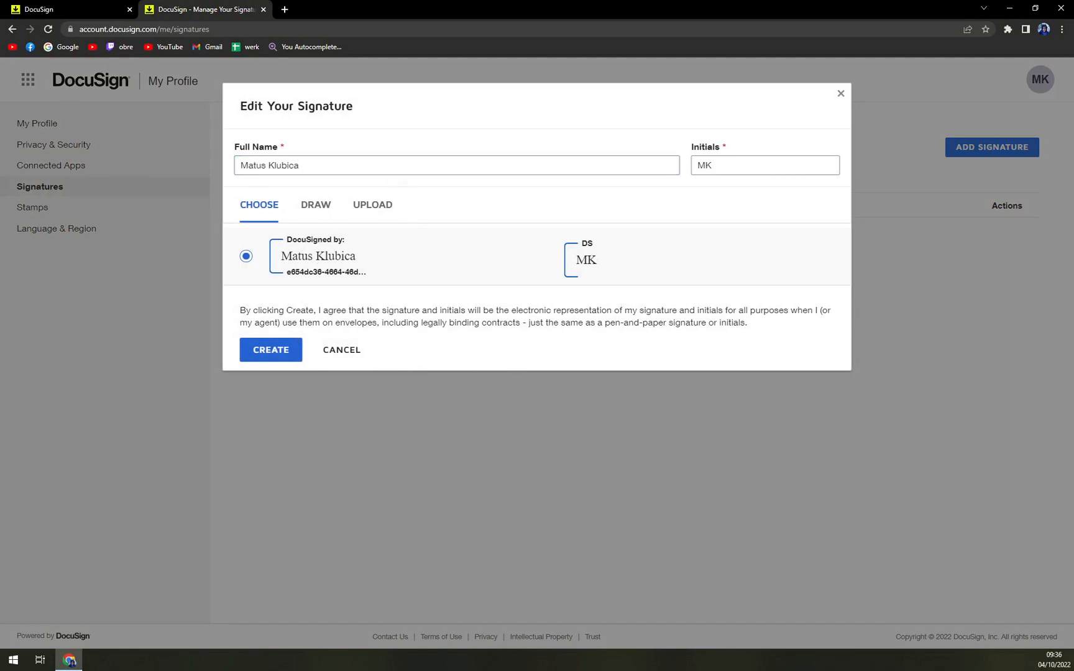
pyautogui.moveTo(310, 272)
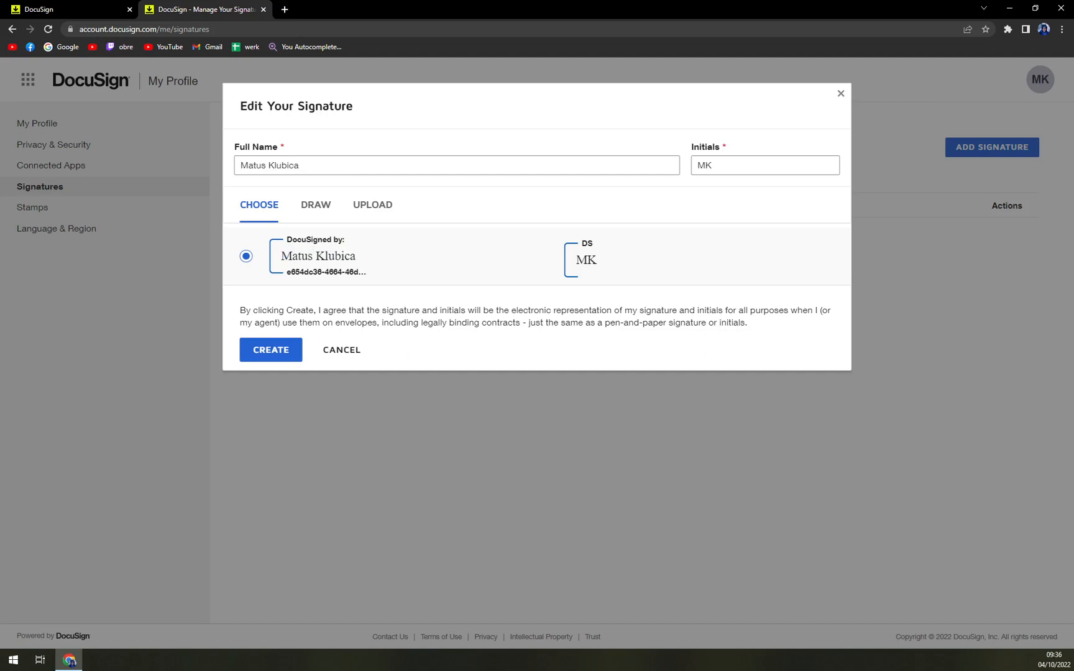
pyautogui.click(316, 205)
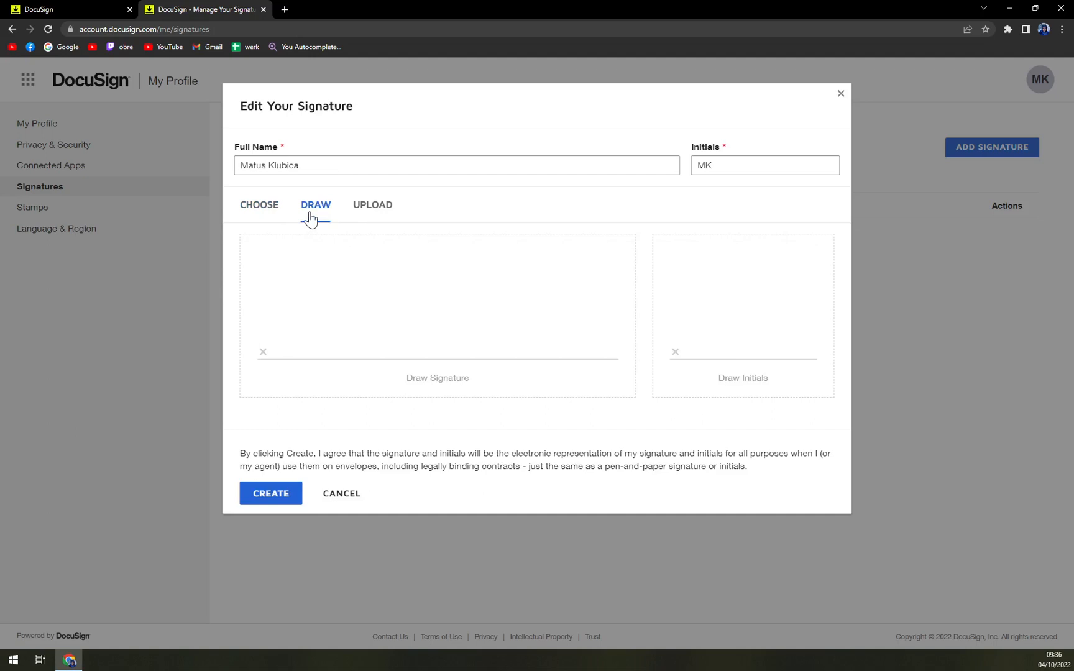
pyautogui.moveTo(285, 303)
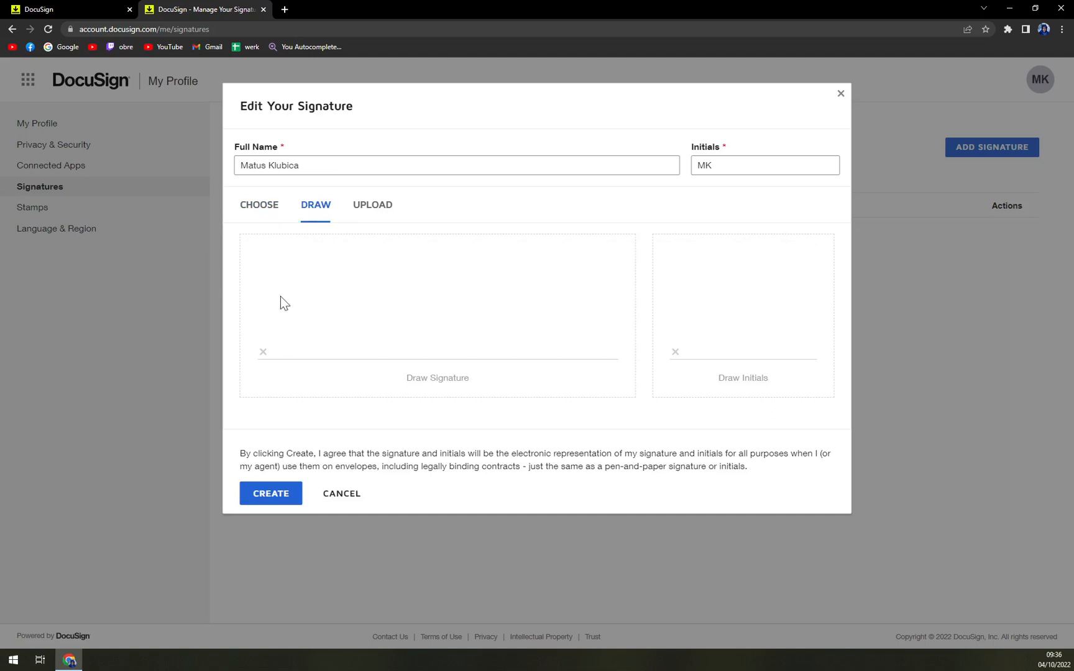
pyautogui.moveTo(335, 263)
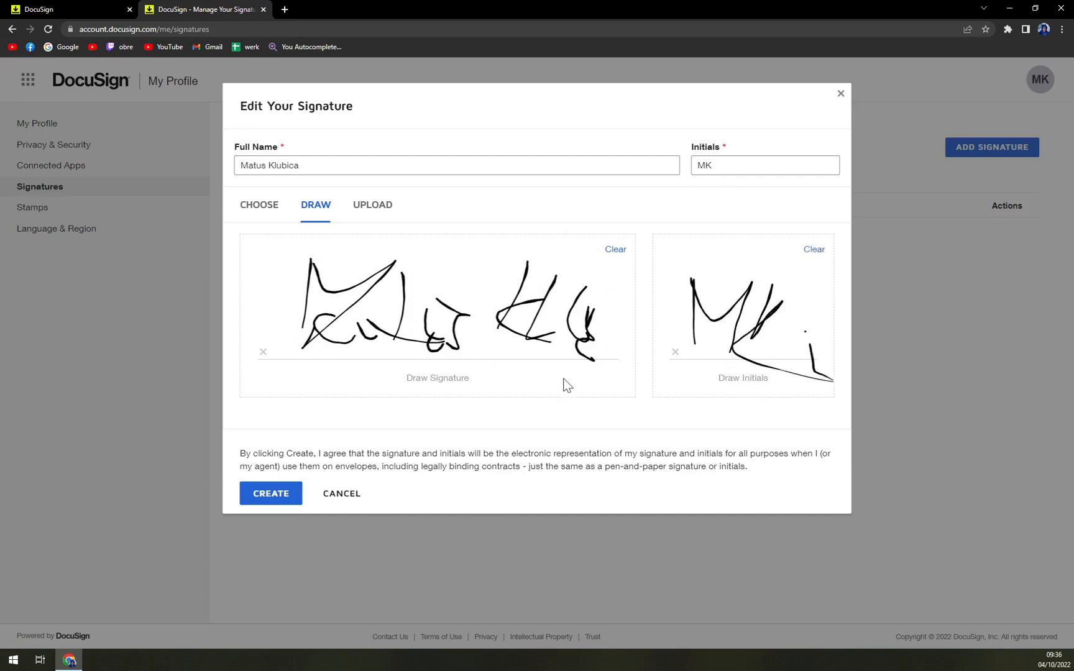
pyautogui.moveTo(417, 199)
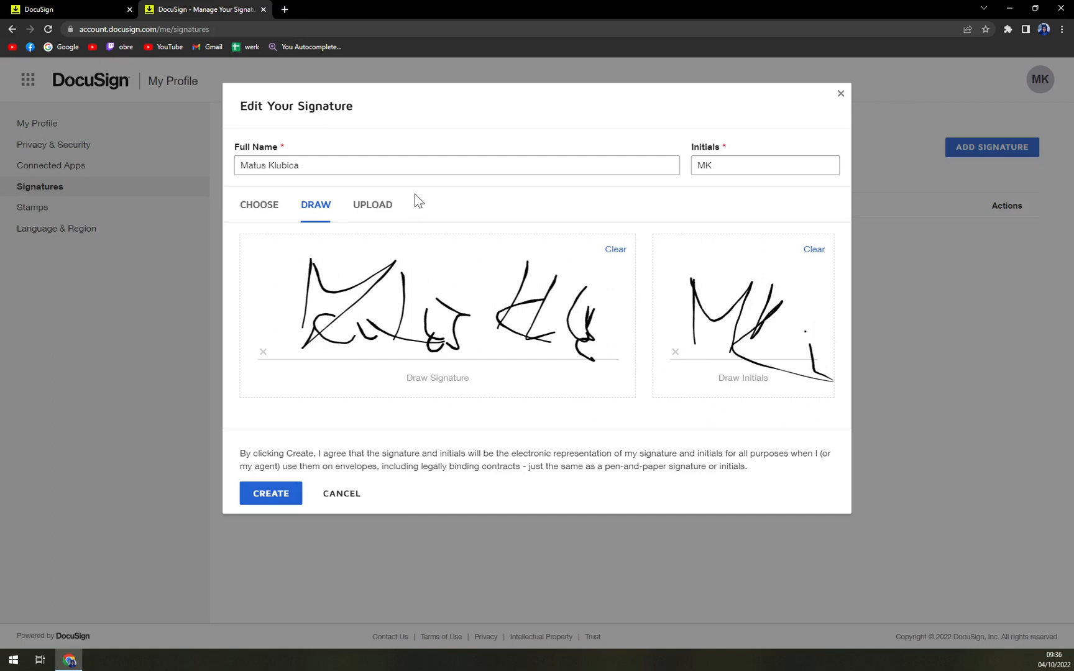
pyautogui.click(270, 493)
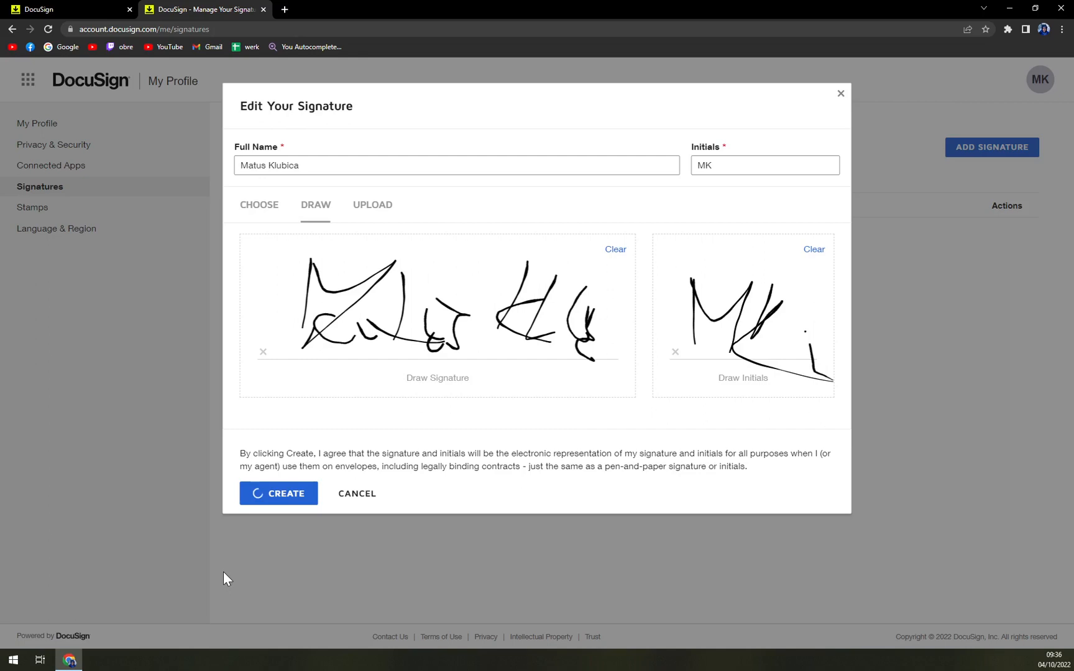
pyautogui.click(279, 494)
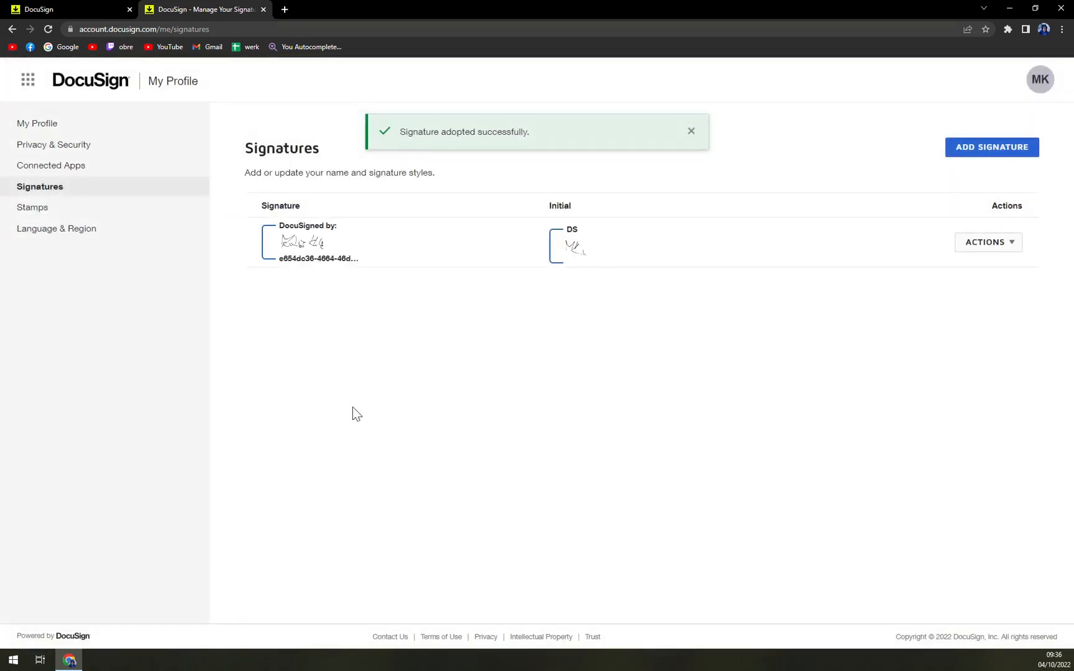
pyautogui.moveTo(300, 252)
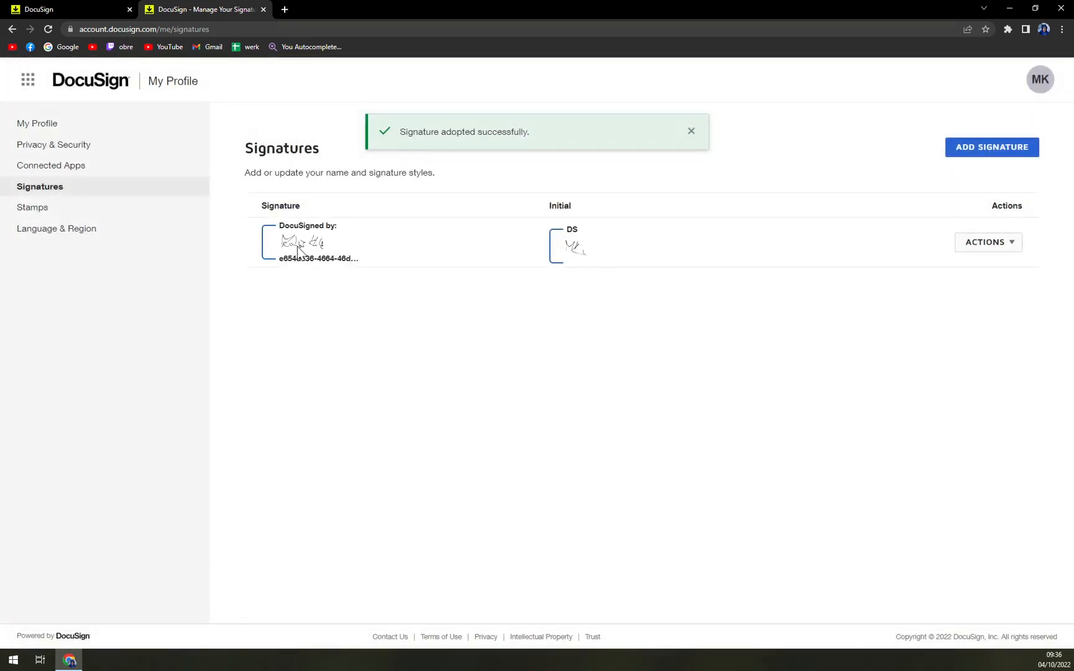
pyautogui.moveTo(986, 174)
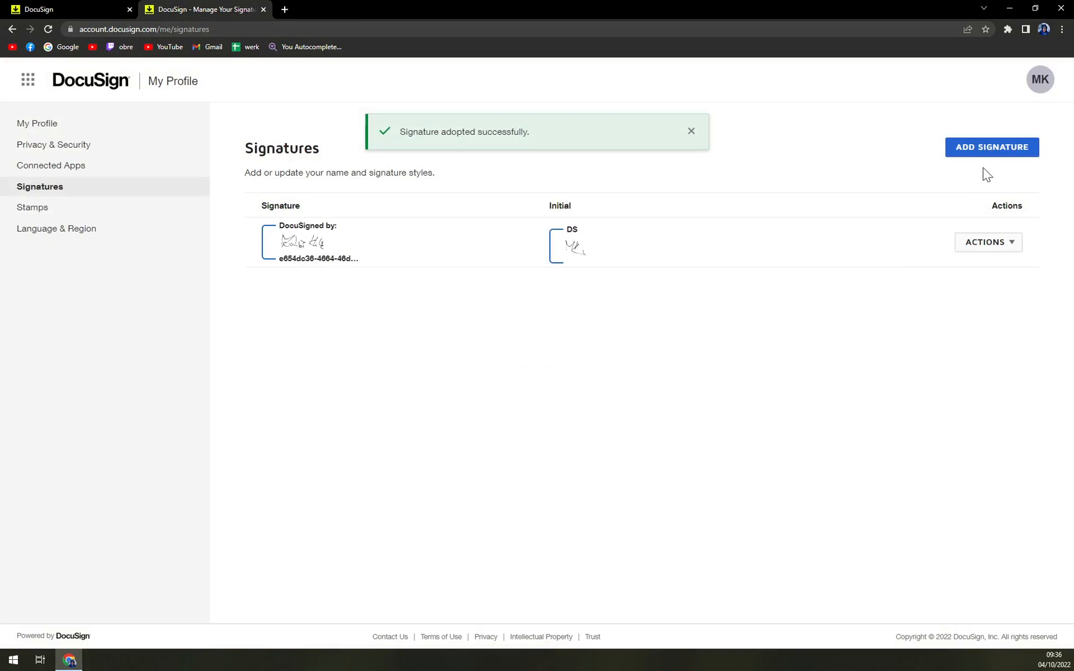
# - Start adding a second signature from the Signatures list
pyautogui.click(987, 242)
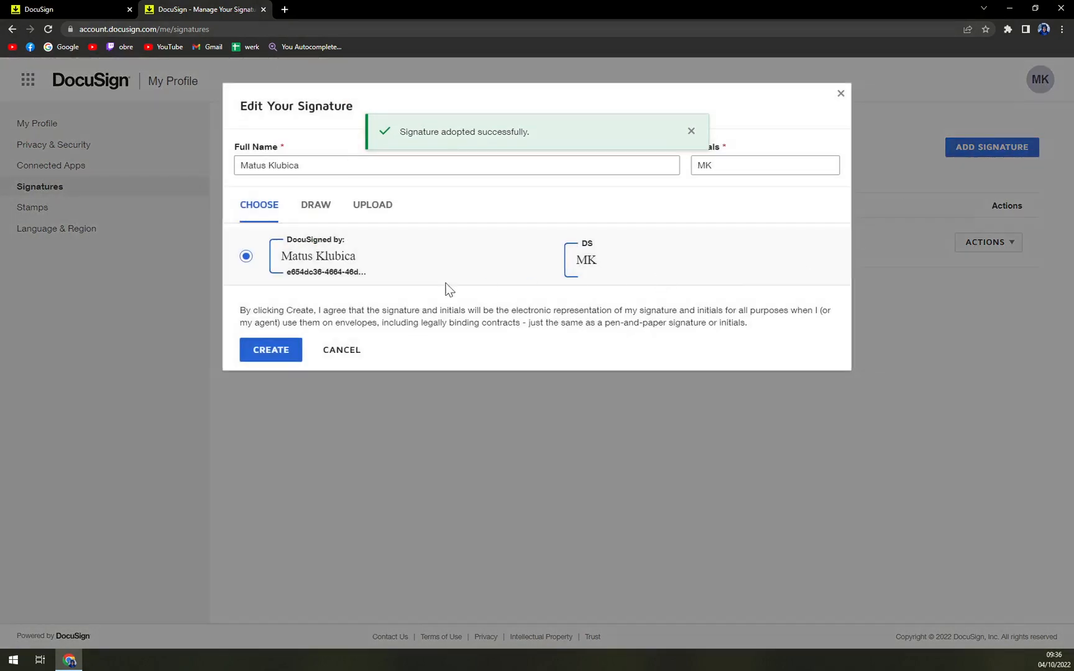
pyautogui.click(456, 166)
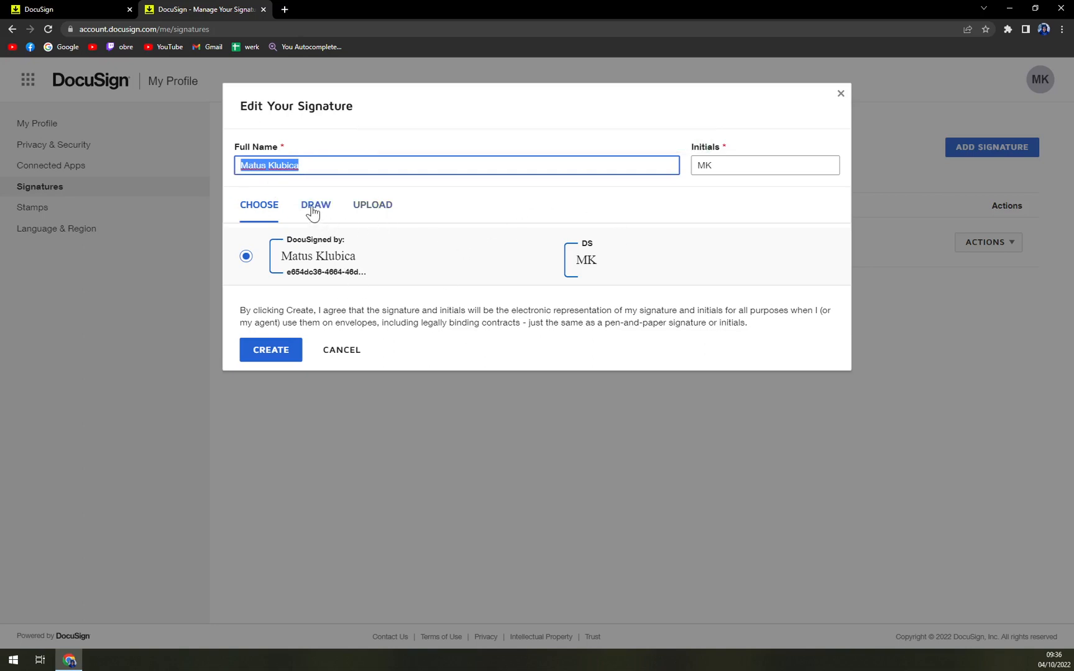
pyautogui.click(315, 205)
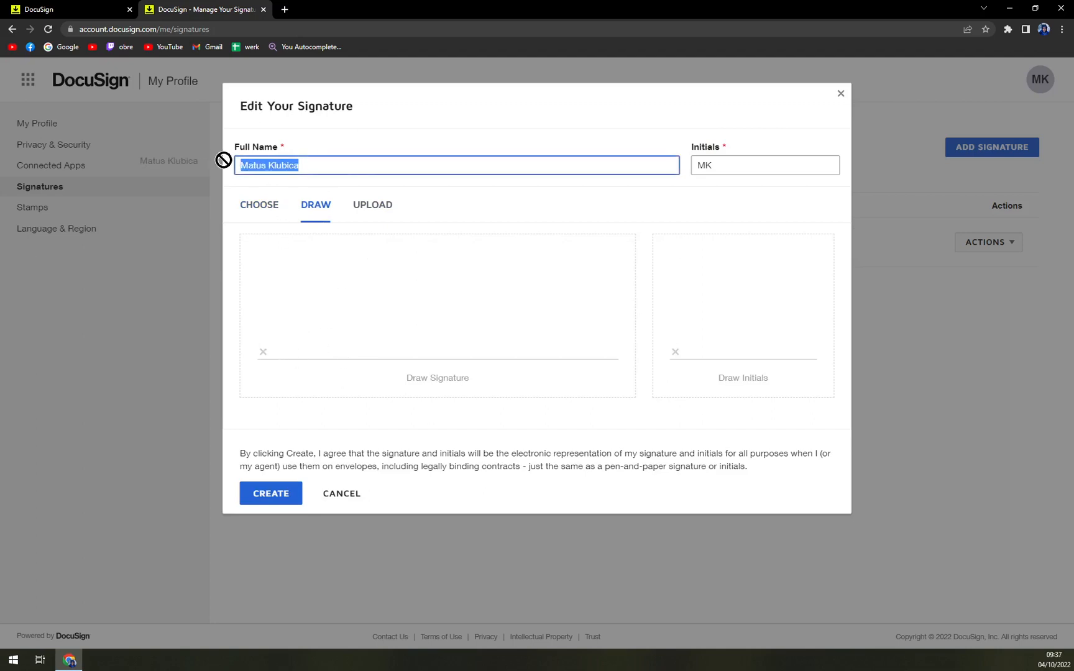
pyautogui.write('Andrew')
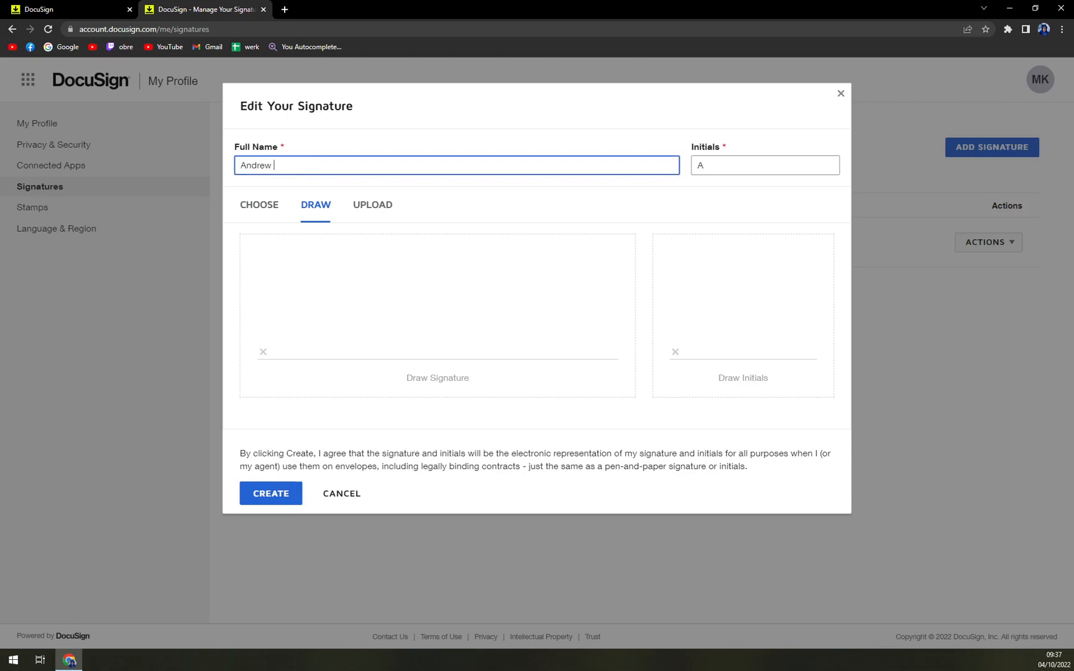
pyautogui.write('White')
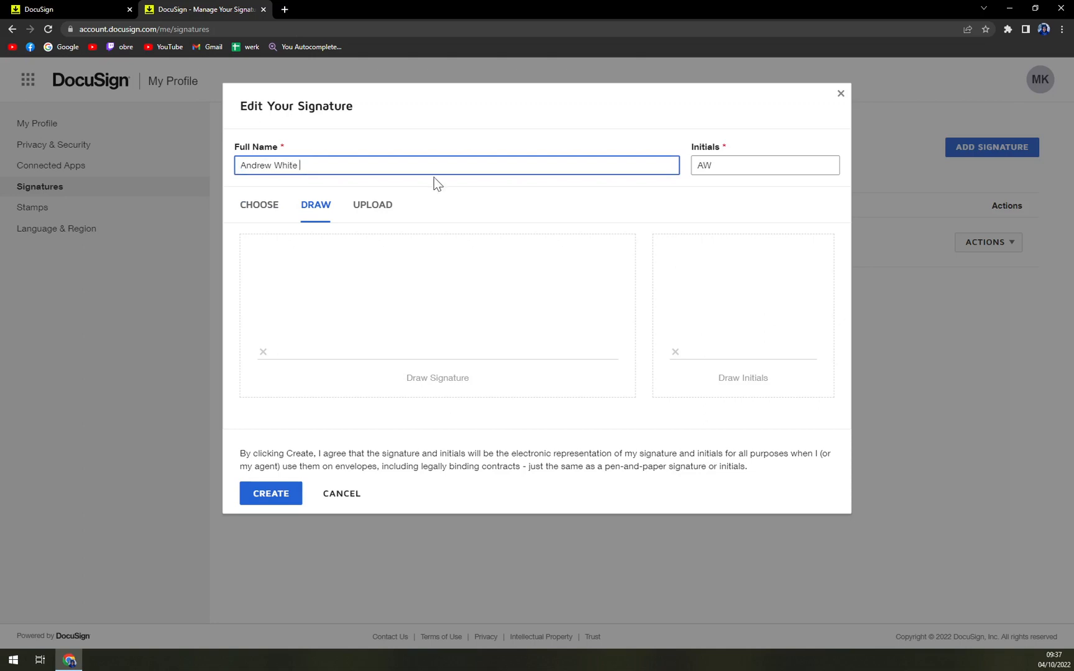
pyautogui.click(318, 258)
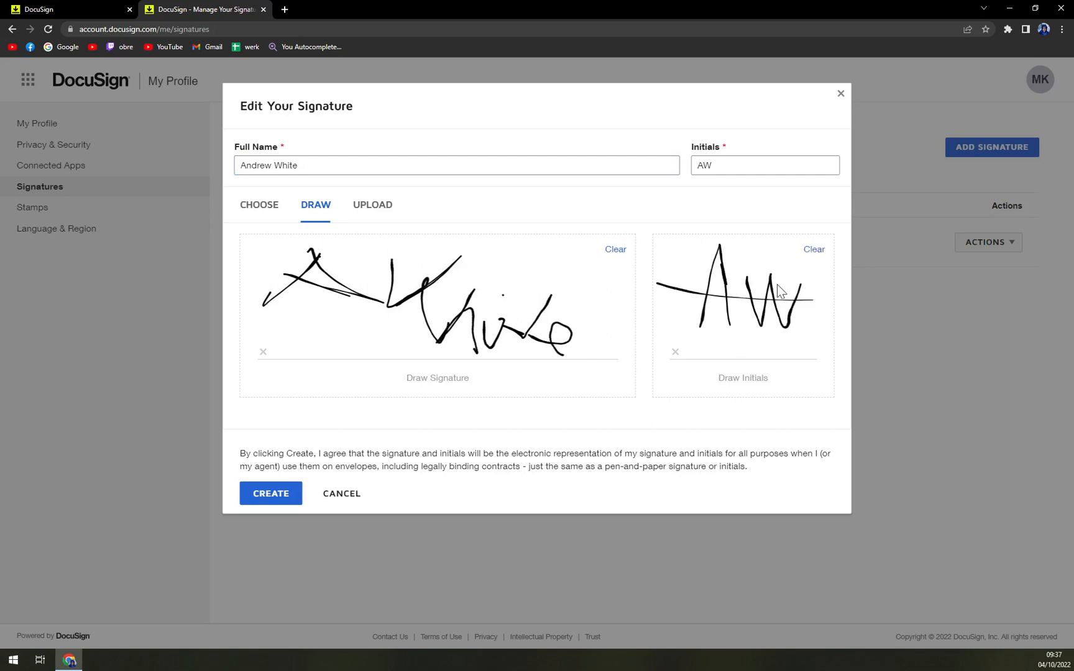
pyautogui.moveTo(271, 493)
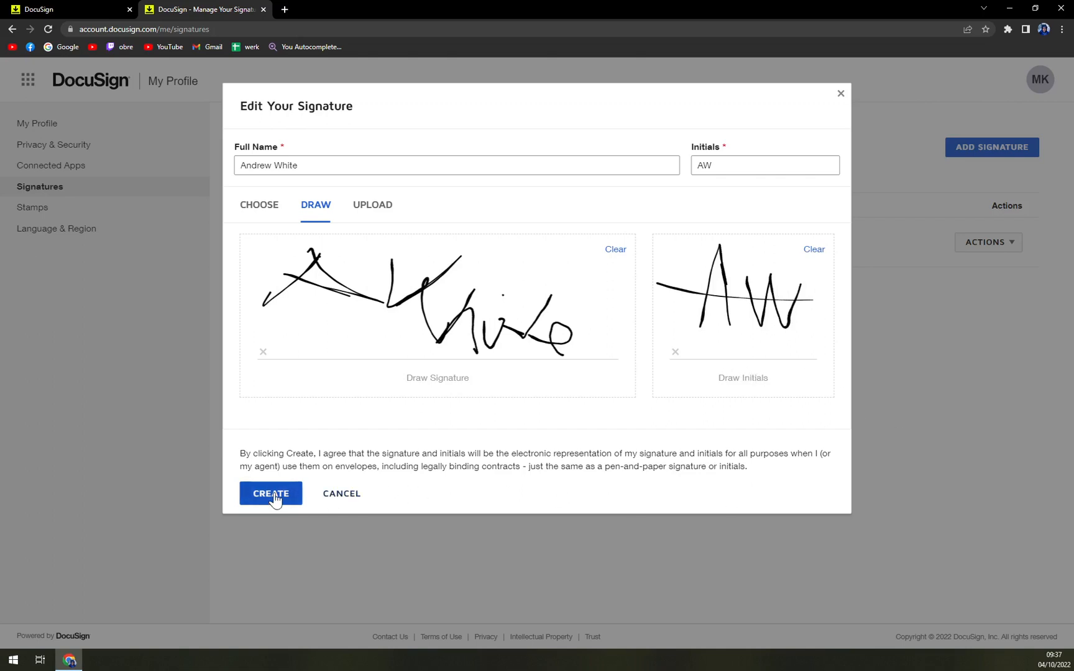
pyautogui.click(271, 494)
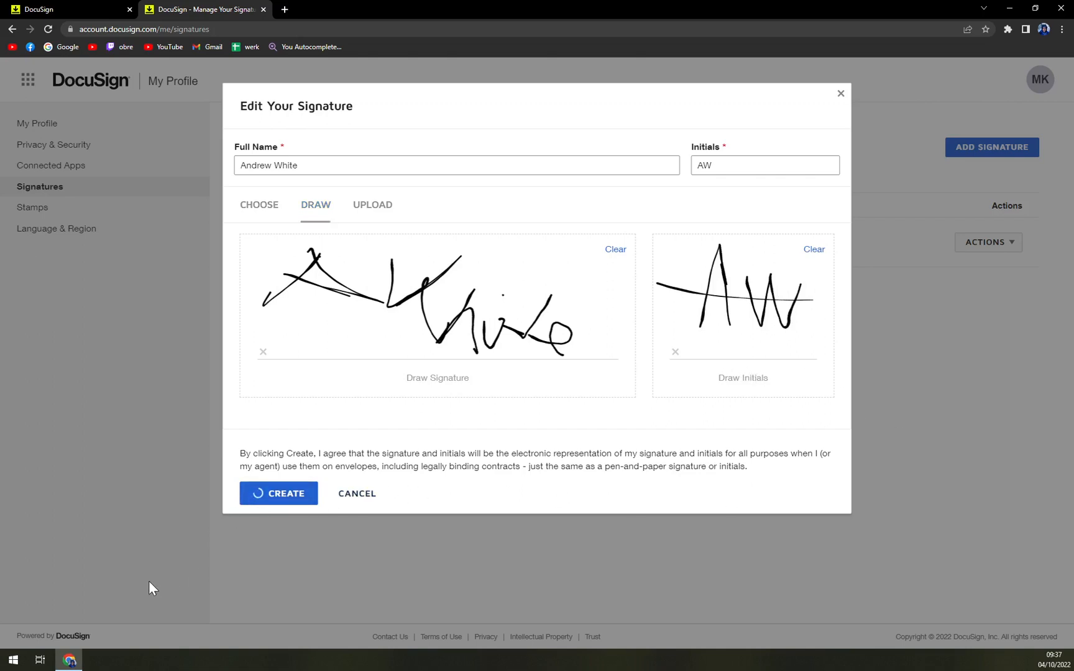
pyautogui.click(278, 493)
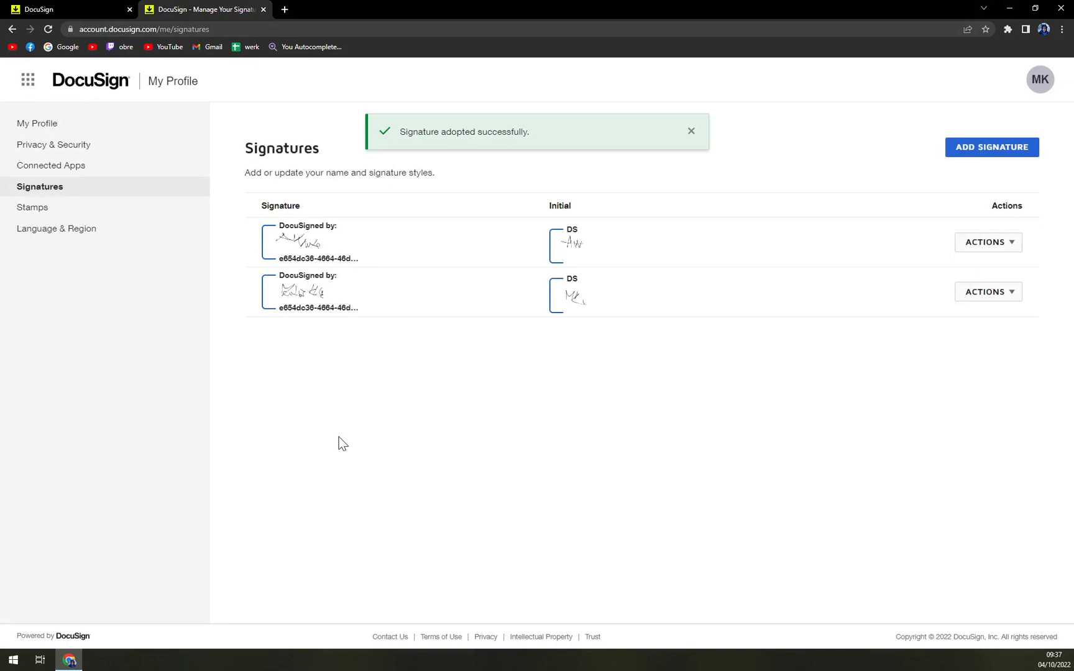
pyautogui.moveTo(326, 455)
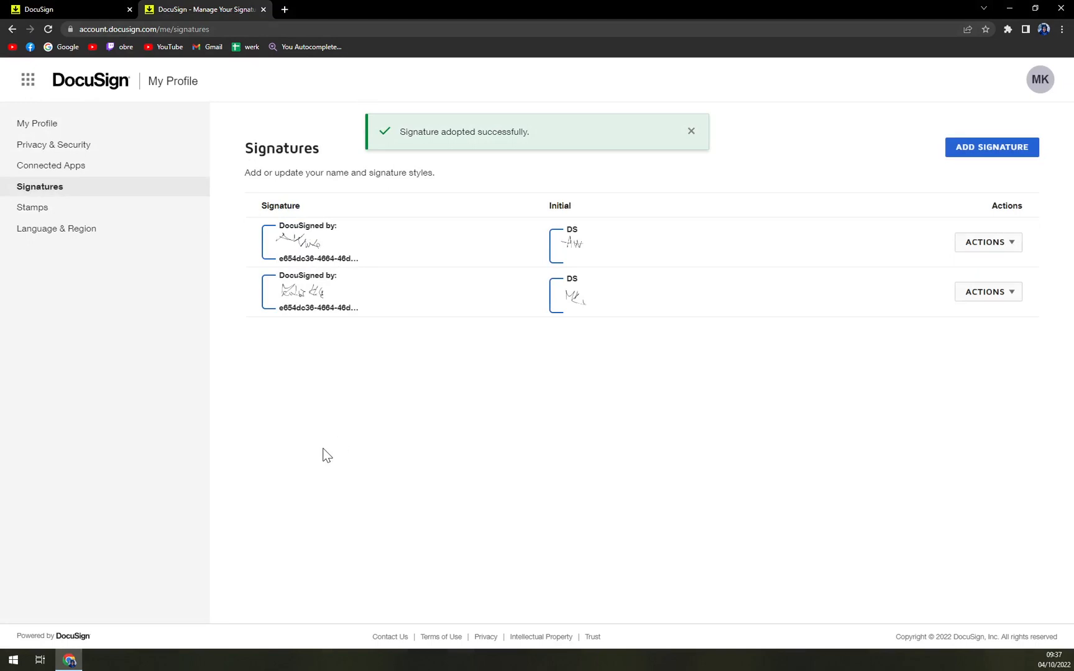
pyautogui.moveTo(344, 451)
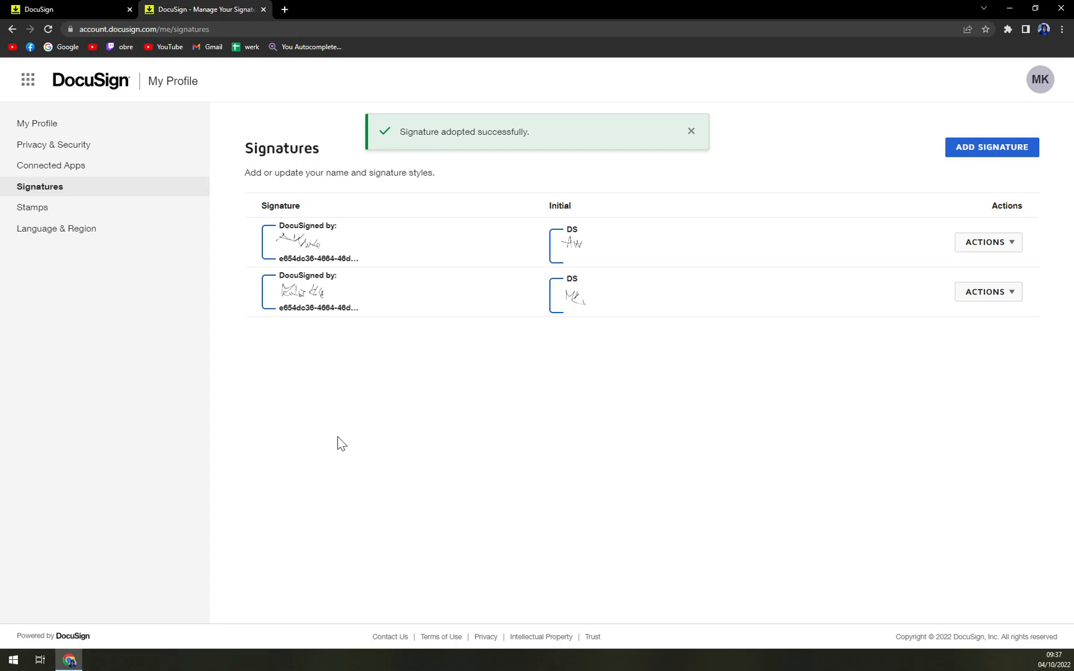
pyautogui.click(691, 130)
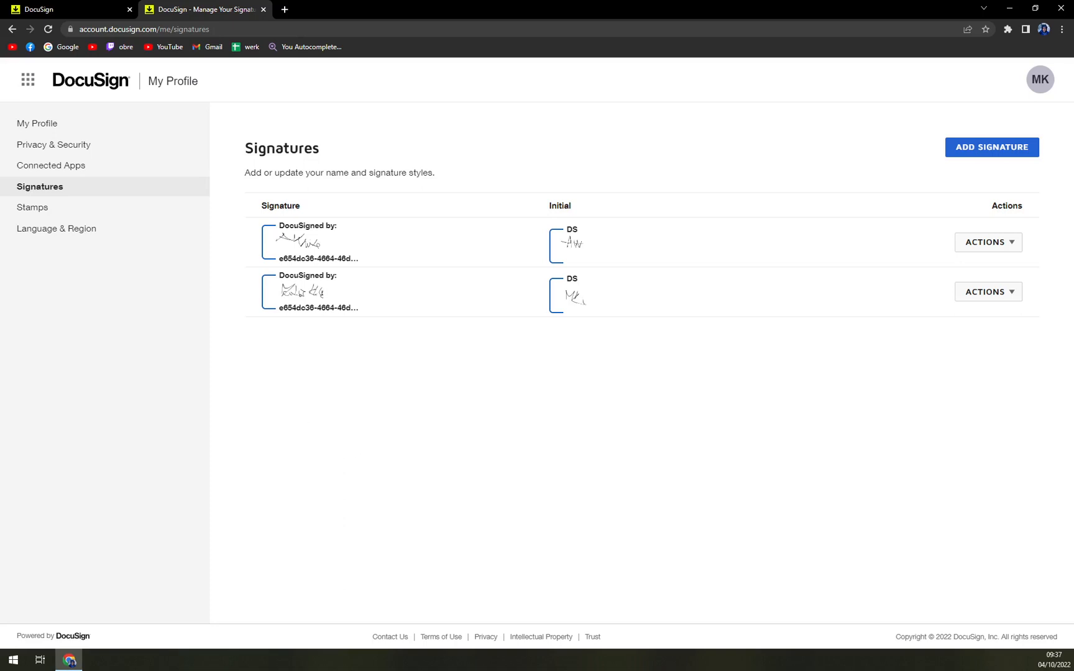